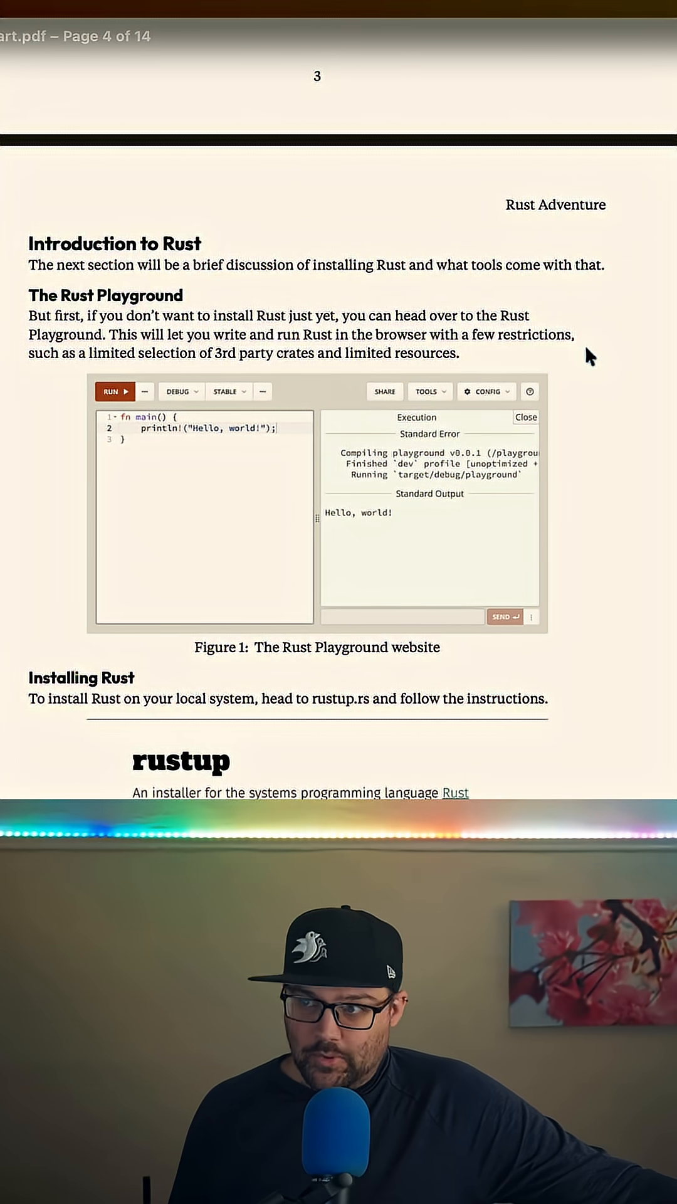
{"action": "scroll", "scroll_direction": "down", "scroll_amount": 3}
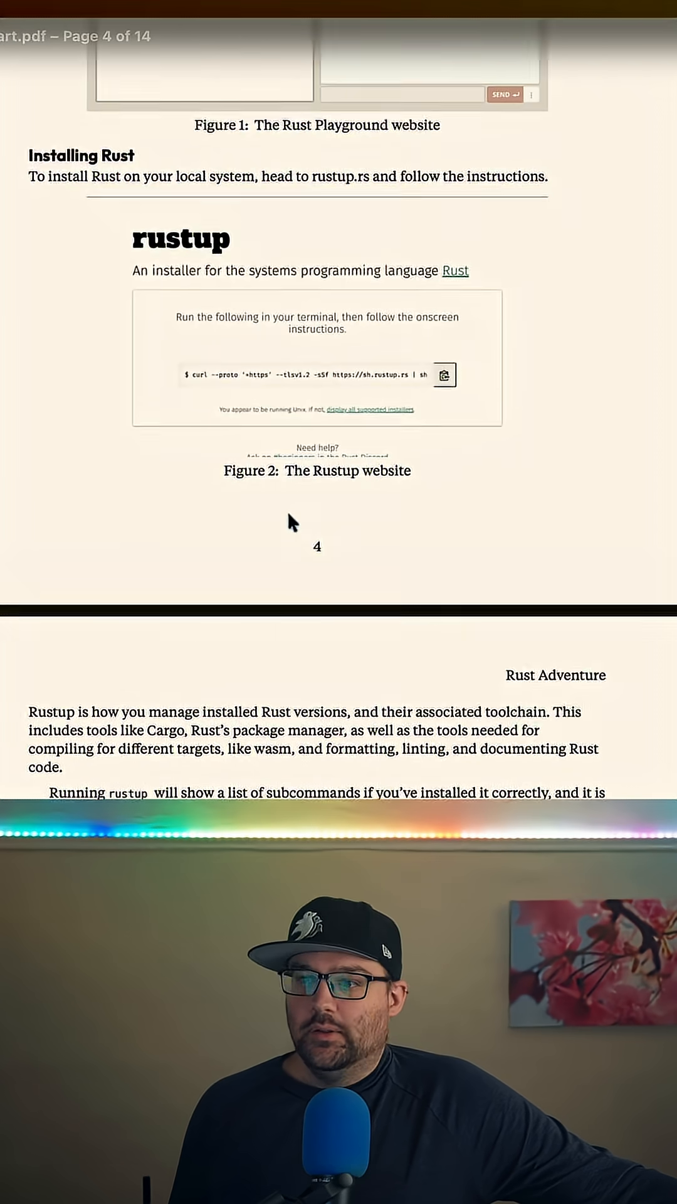
{"action": "scroll", "scroll_direction": "down", "scroll_amount": 3}
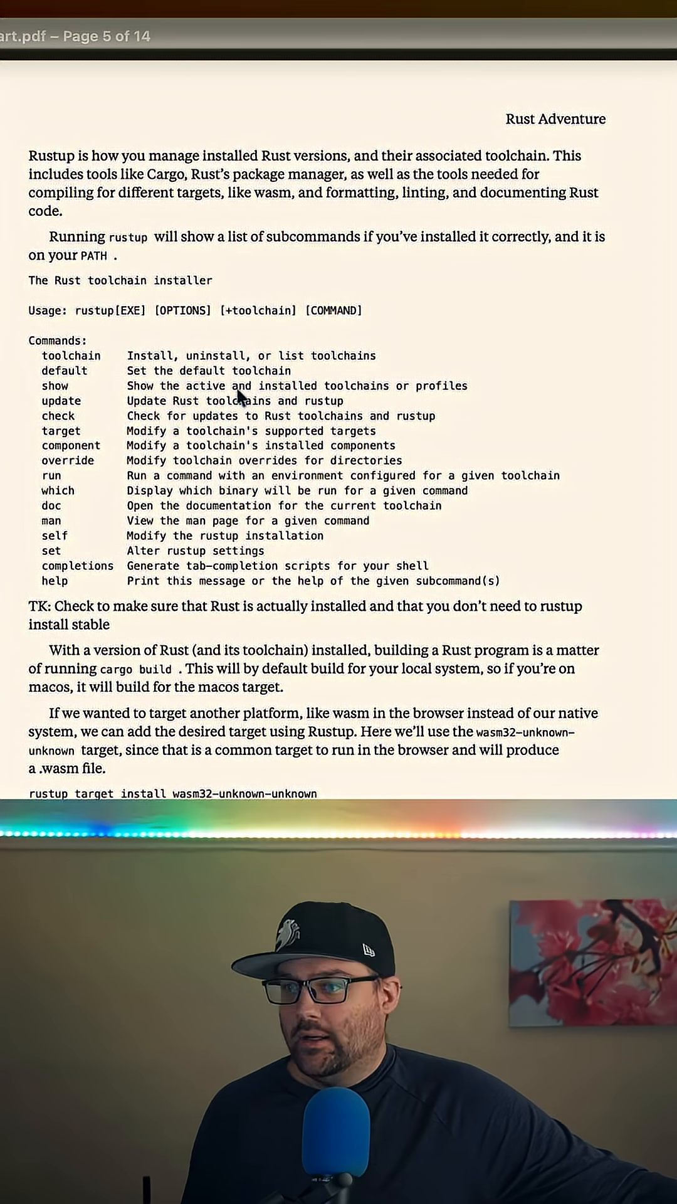
{"action": "scroll", "scroll_direction": "down", "scroll_amount": 3}
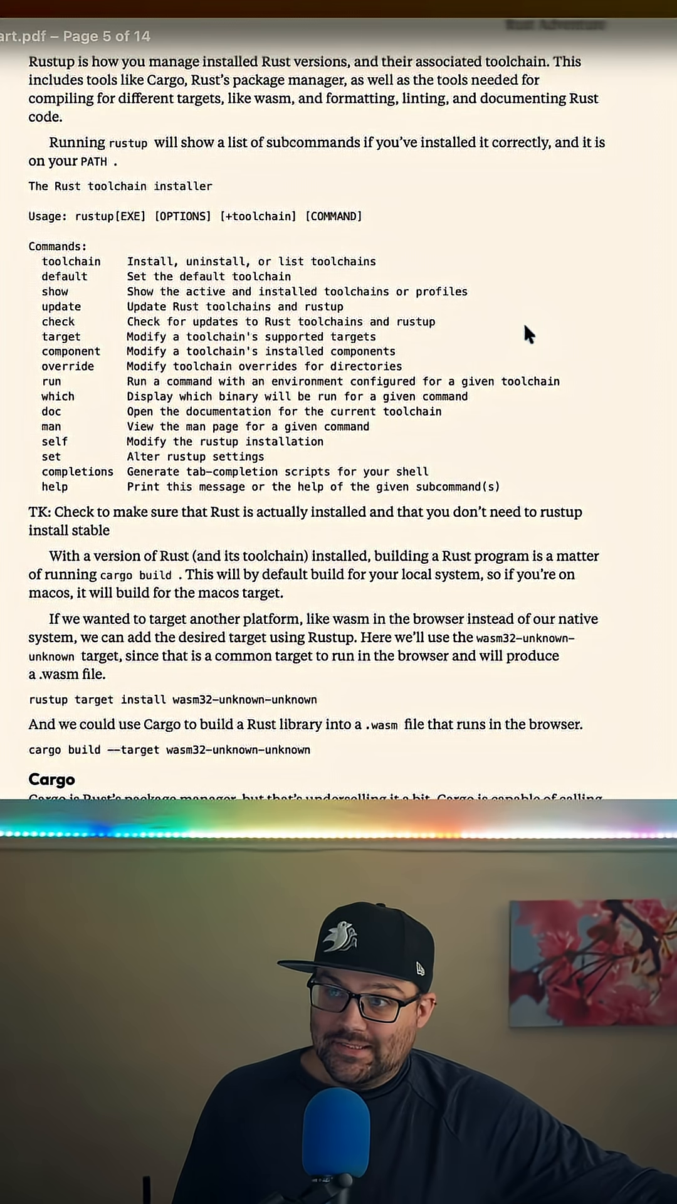
{"action": "scroll", "scroll_direction": "down", "scroll_amount": 3}
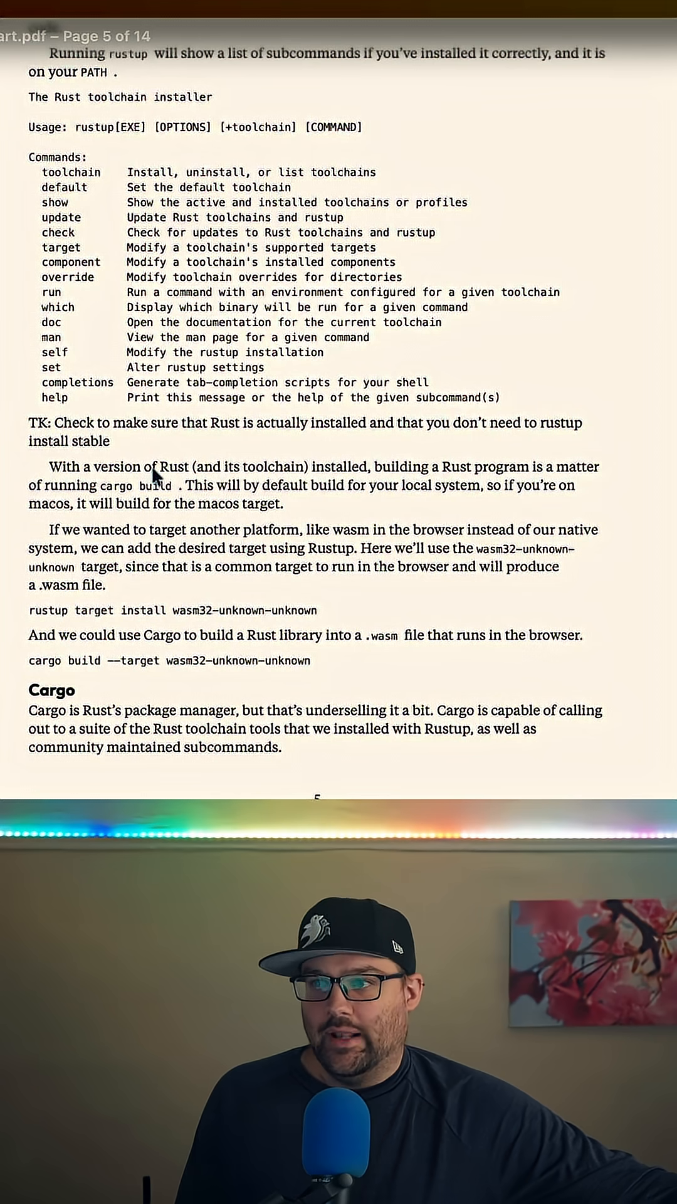
{"action": "mouse_move", "coordinate": [365, 474]}
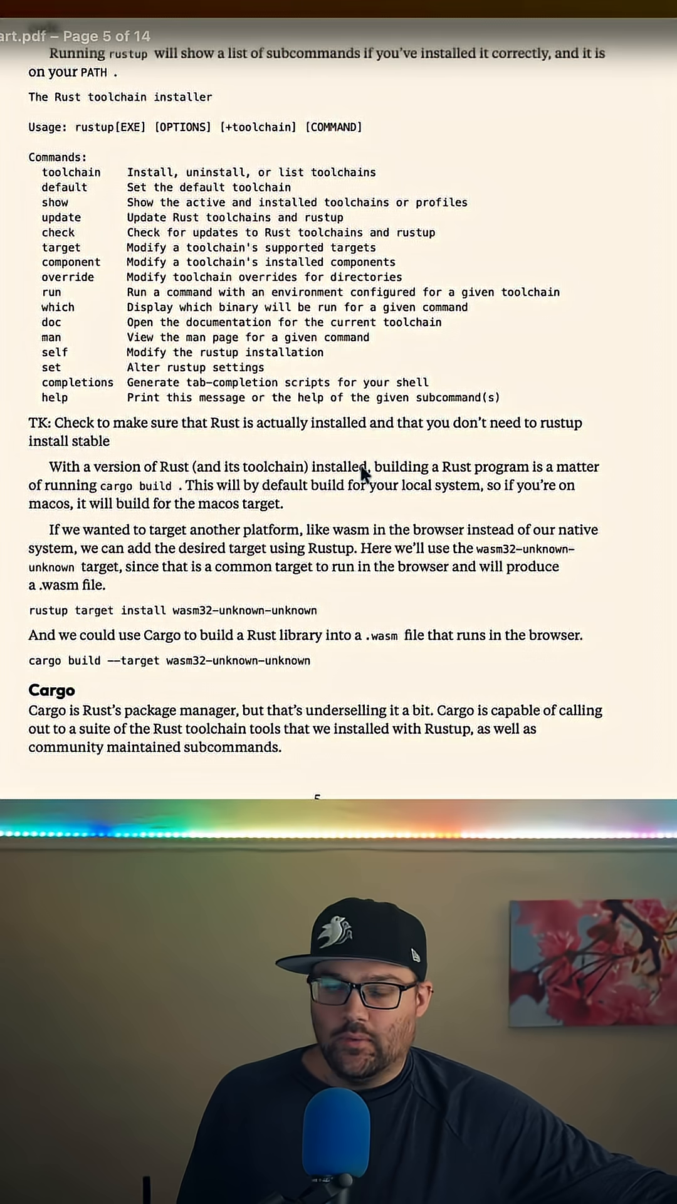
{"action": "mouse_move", "coordinate": [351, 604]}
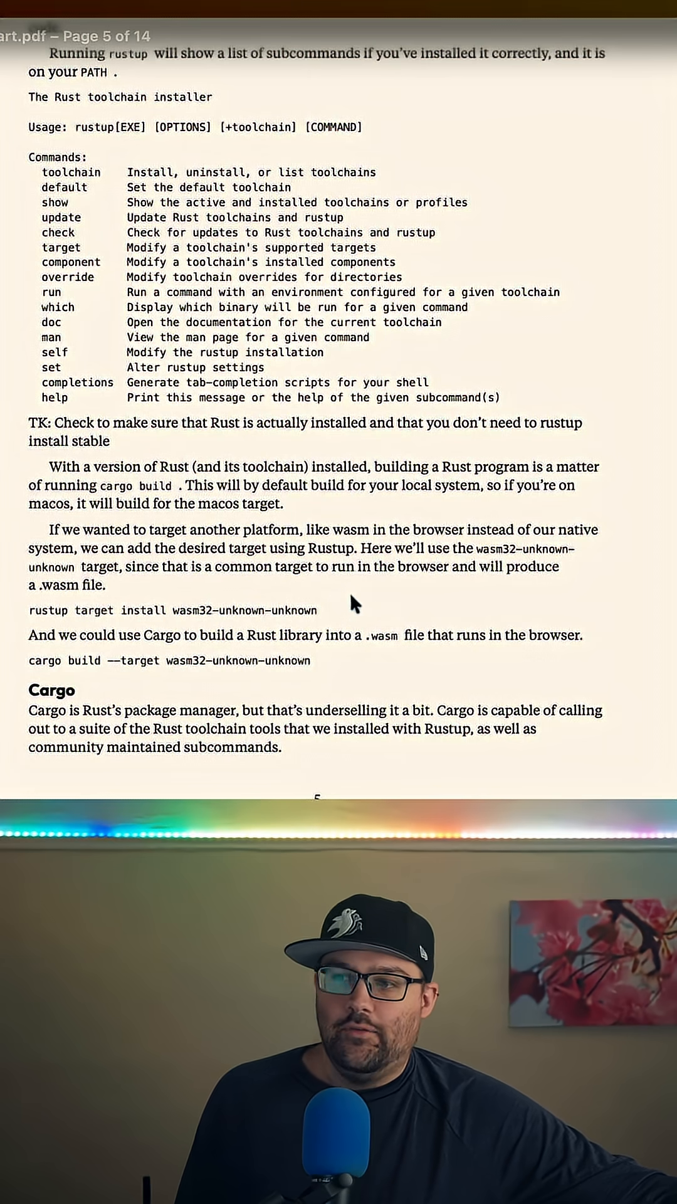
{"action": "scroll", "scroll_direction": "down", "scroll_amount": 3}
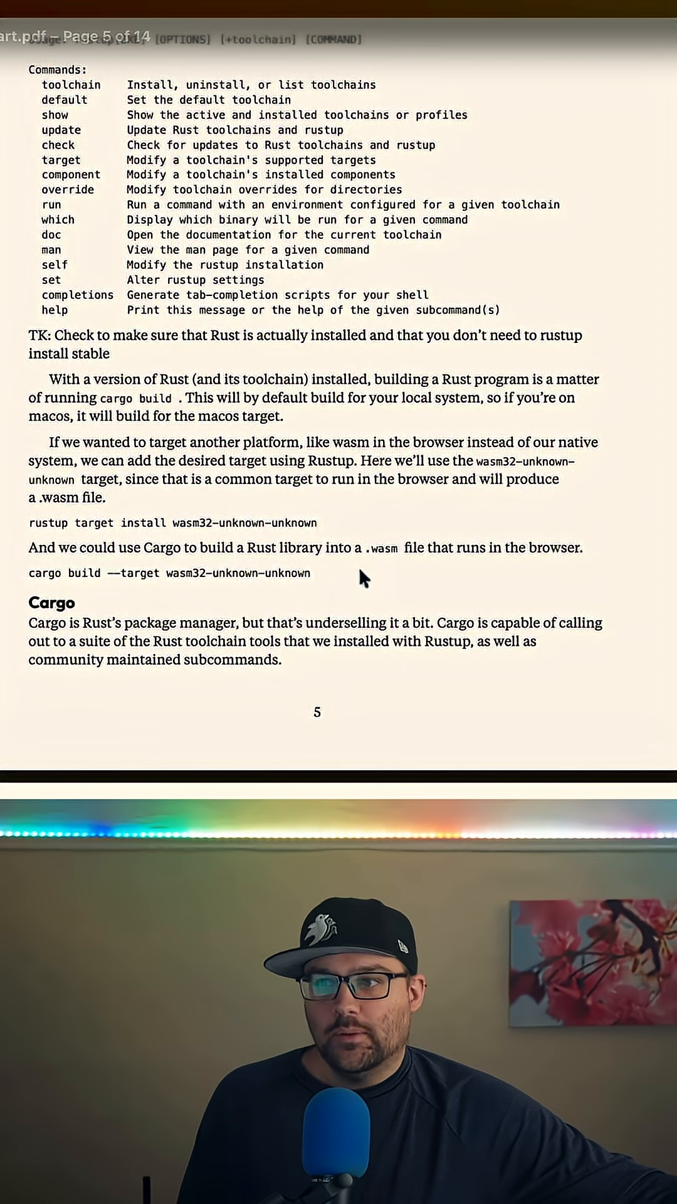
{"action": "scroll", "scroll_direction": "down", "scroll_amount": 3}
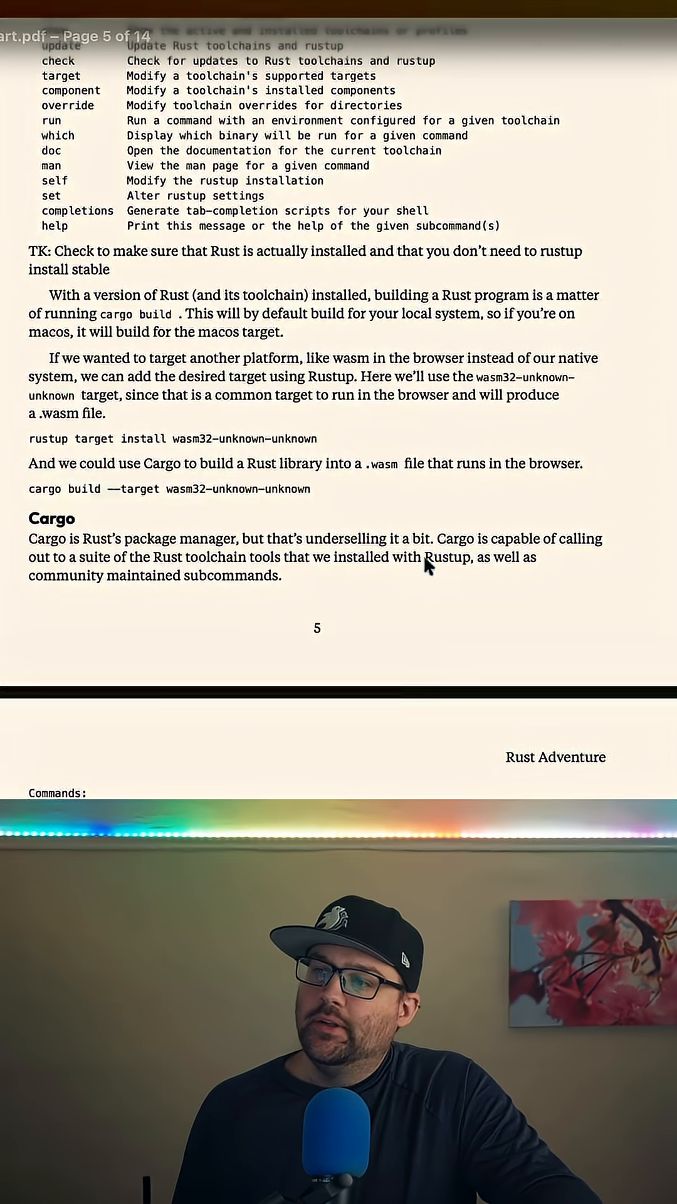
{"action": "scroll", "scroll_direction": "down", "scroll_amount": 3}
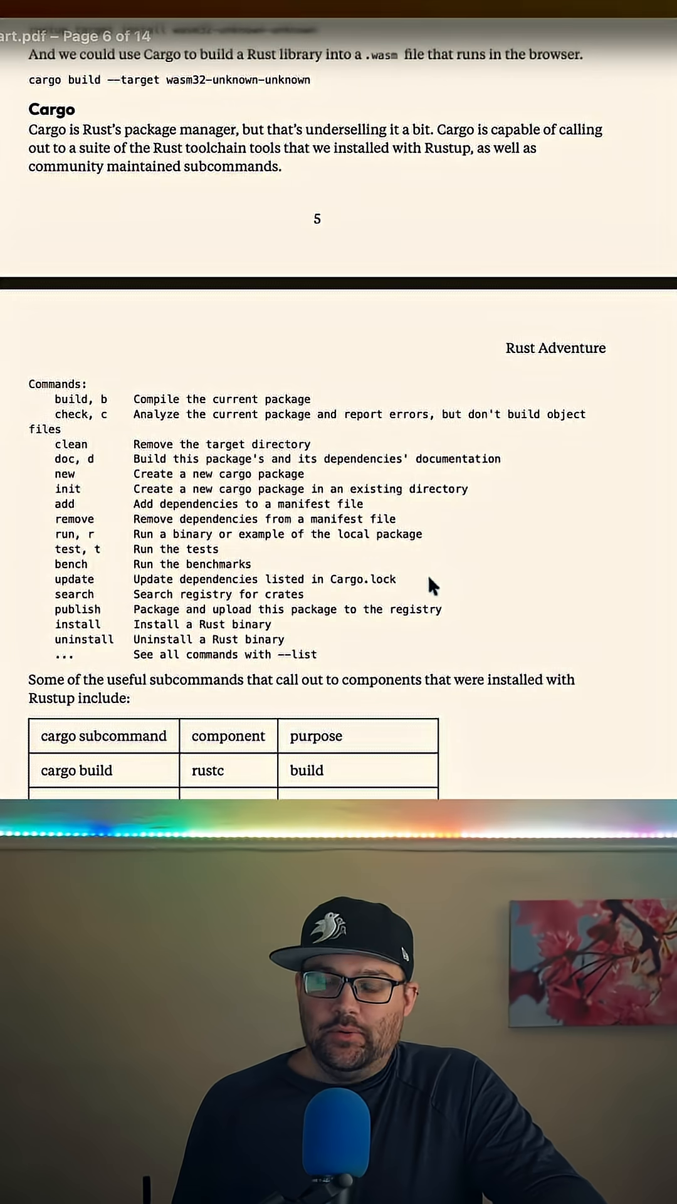
{"action": "mouse_move", "coordinate": [418, 543]}
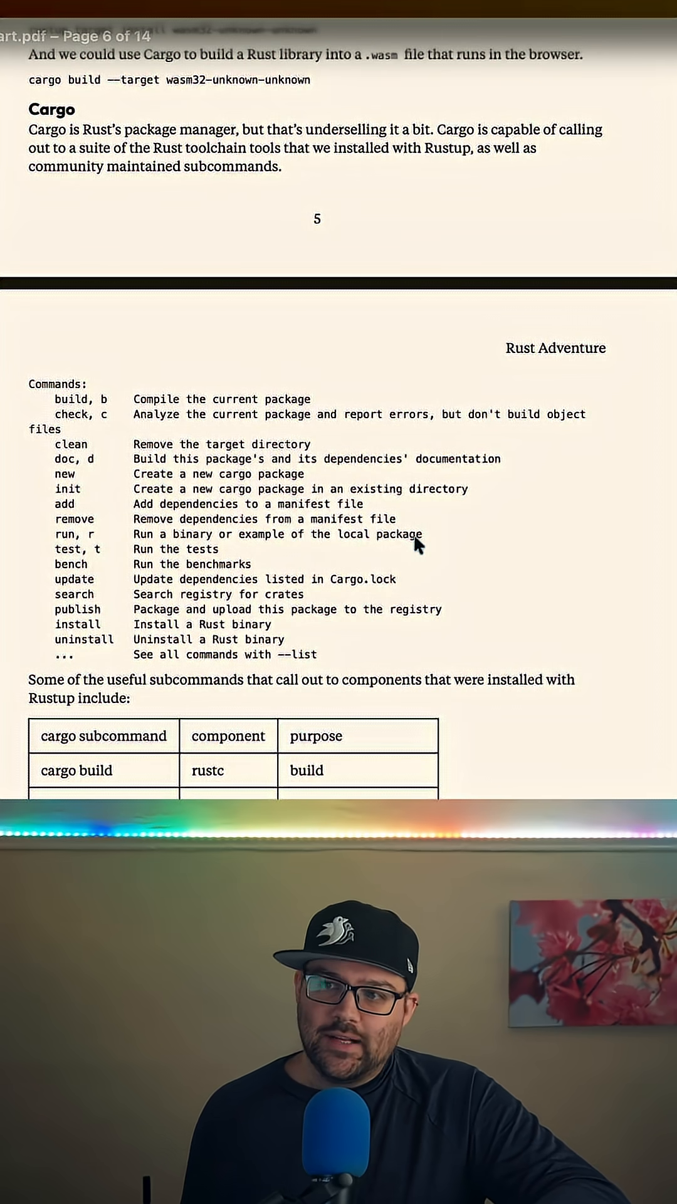
{"action": "scroll", "scroll_direction": "down", "scroll_amount": 3}
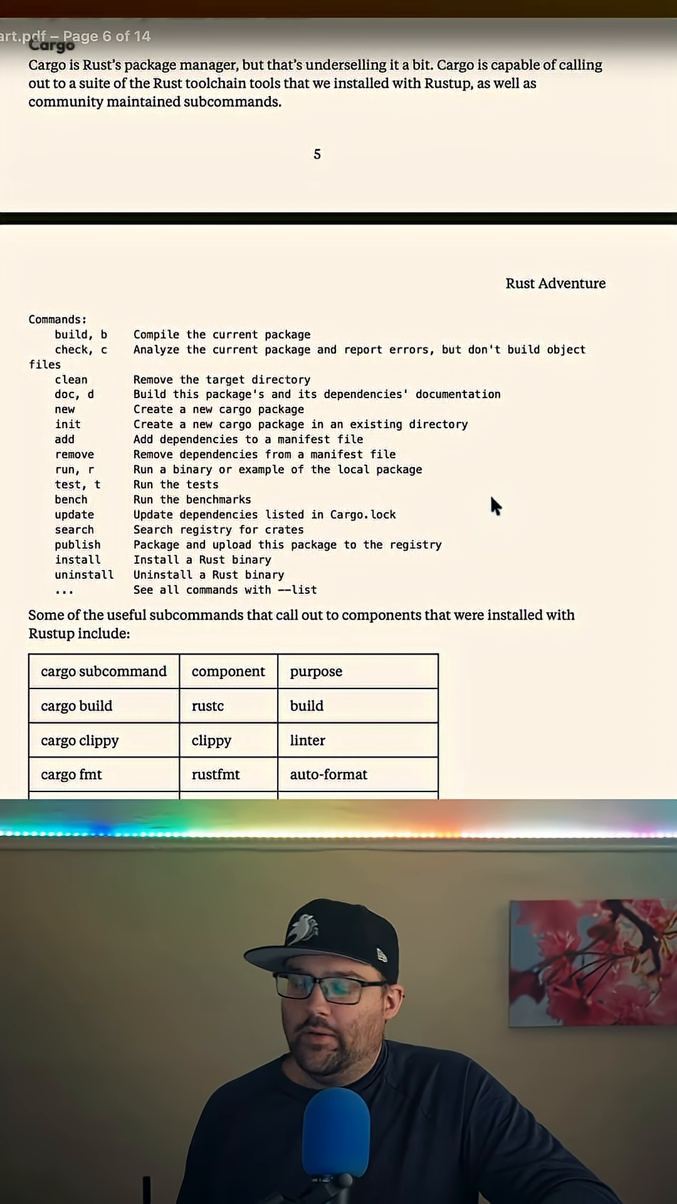
{"action": "mouse_move", "coordinate": [626, 472]}
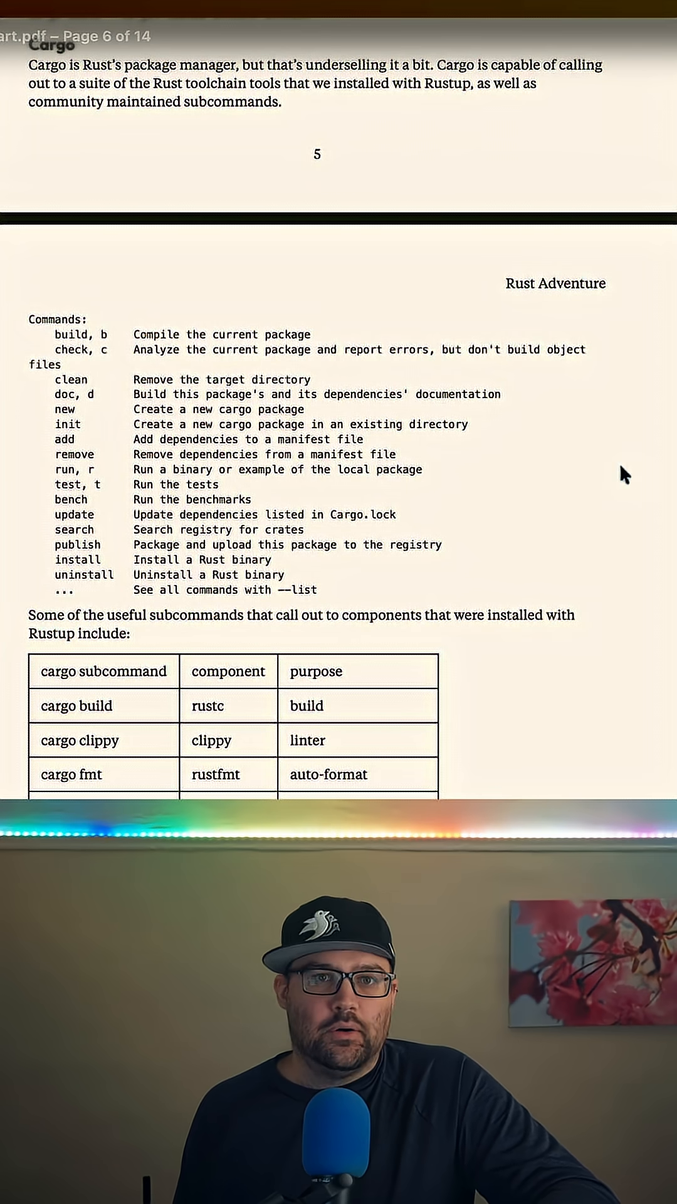
{"action": "mouse_move", "coordinate": [627, 466]}
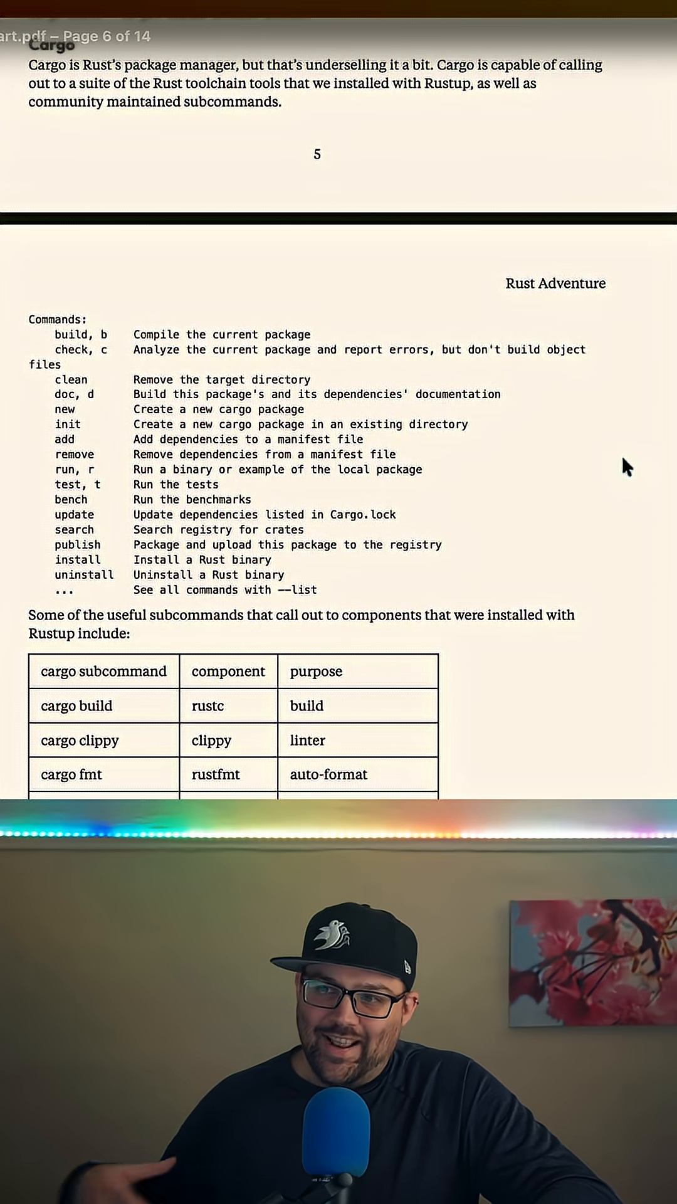
{"action": "mouse_move", "coordinate": [633, 460]}
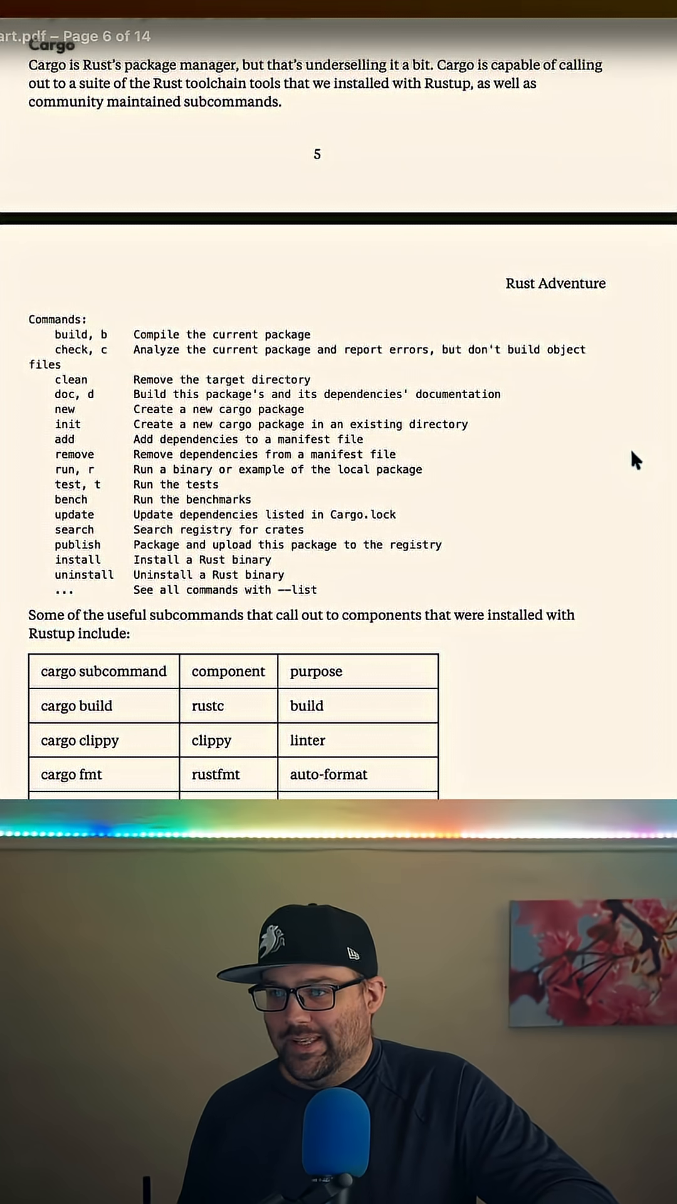
{"action": "scroll", "scroll_direction": "down", "scroll_amount": 3}
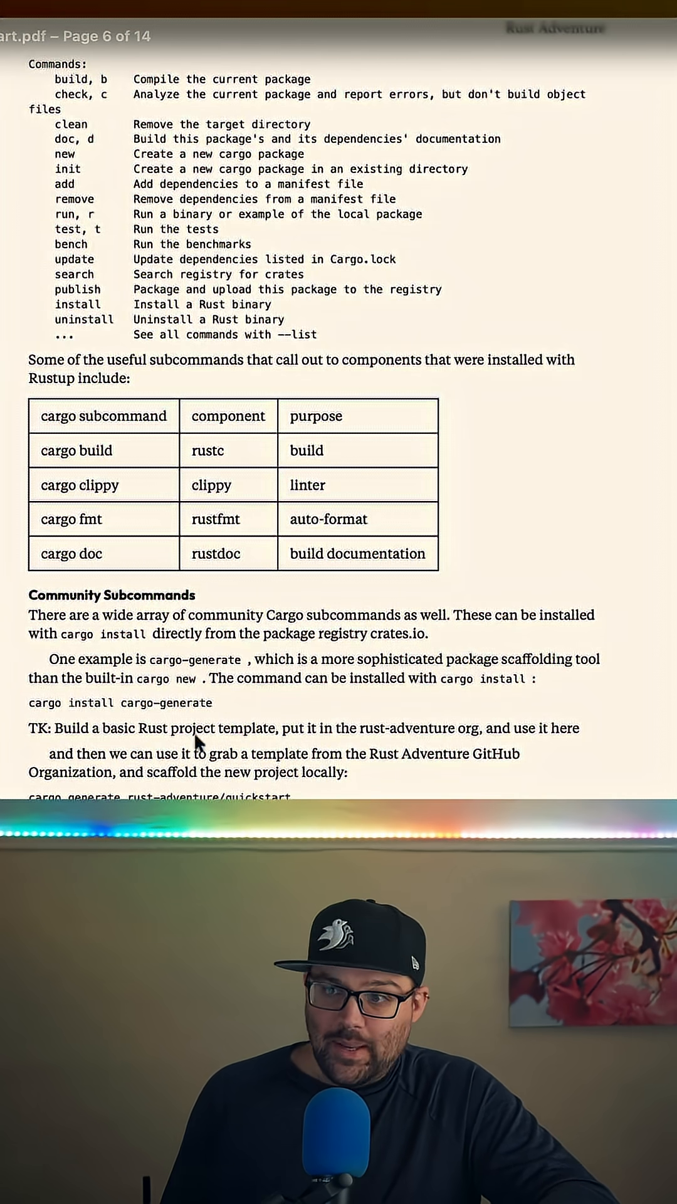
{"action": "scroll", "scroll_direction": "up", "scroll_amount": 3}
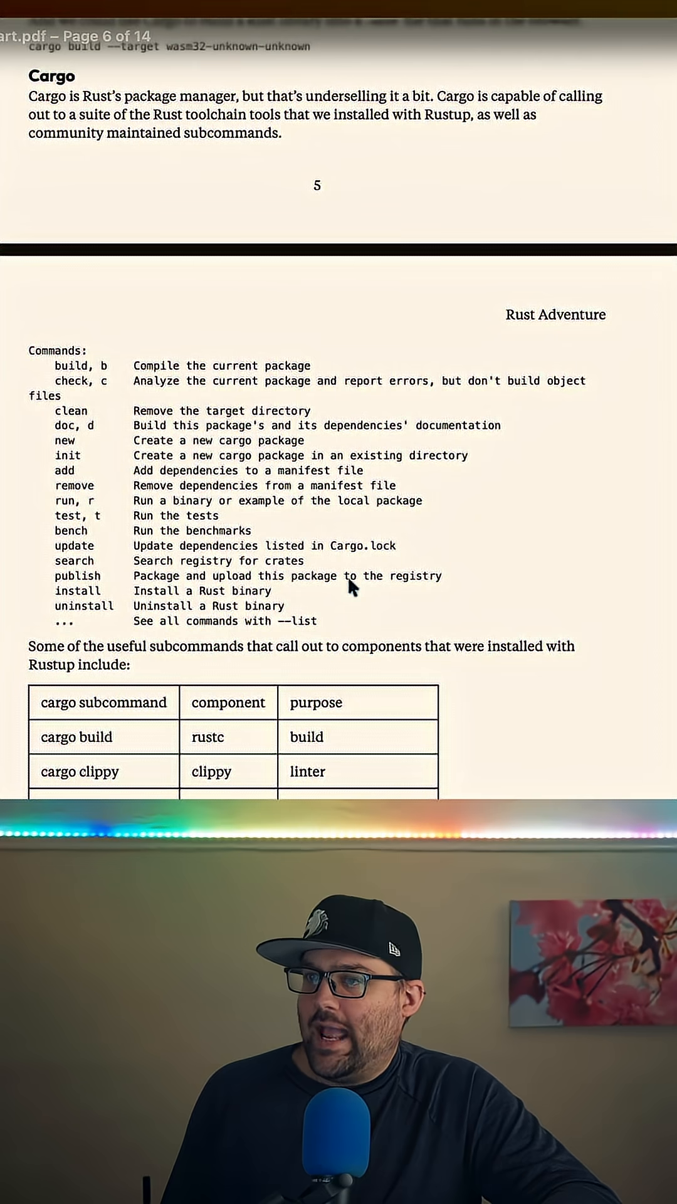
{"action": "scroll", "scroll_direction": "down", "scroll_amount": 3}
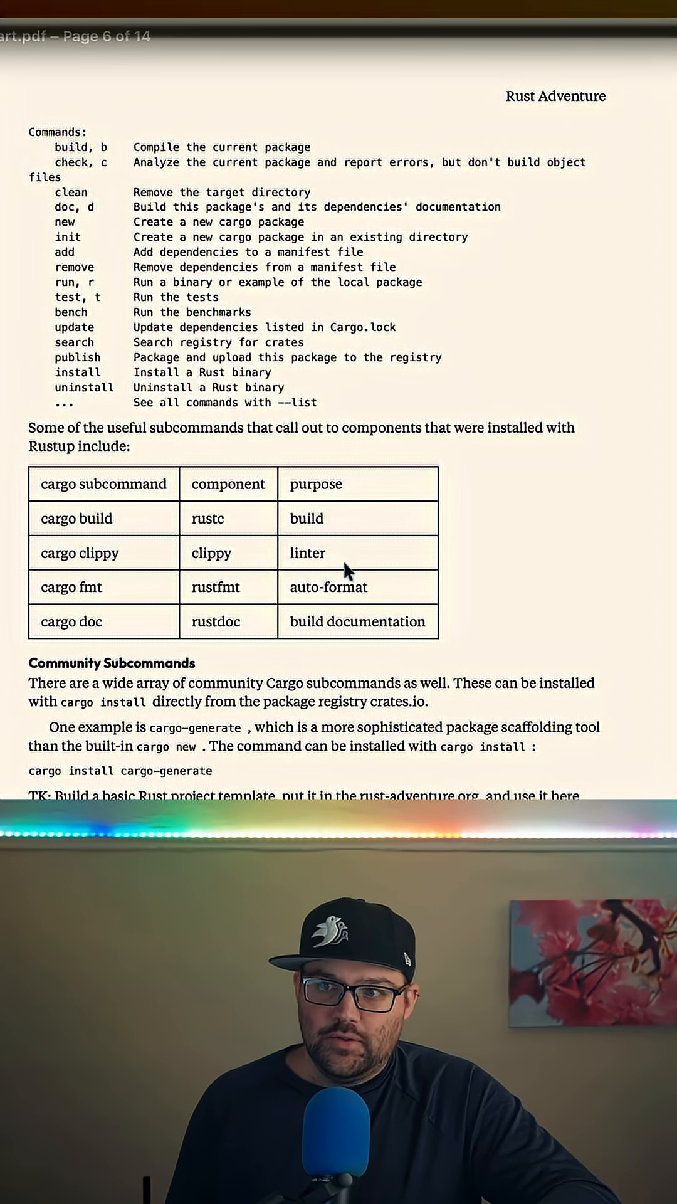
{"action": "scroll", "scroll_direction": "down", "scroll_amount": 3}
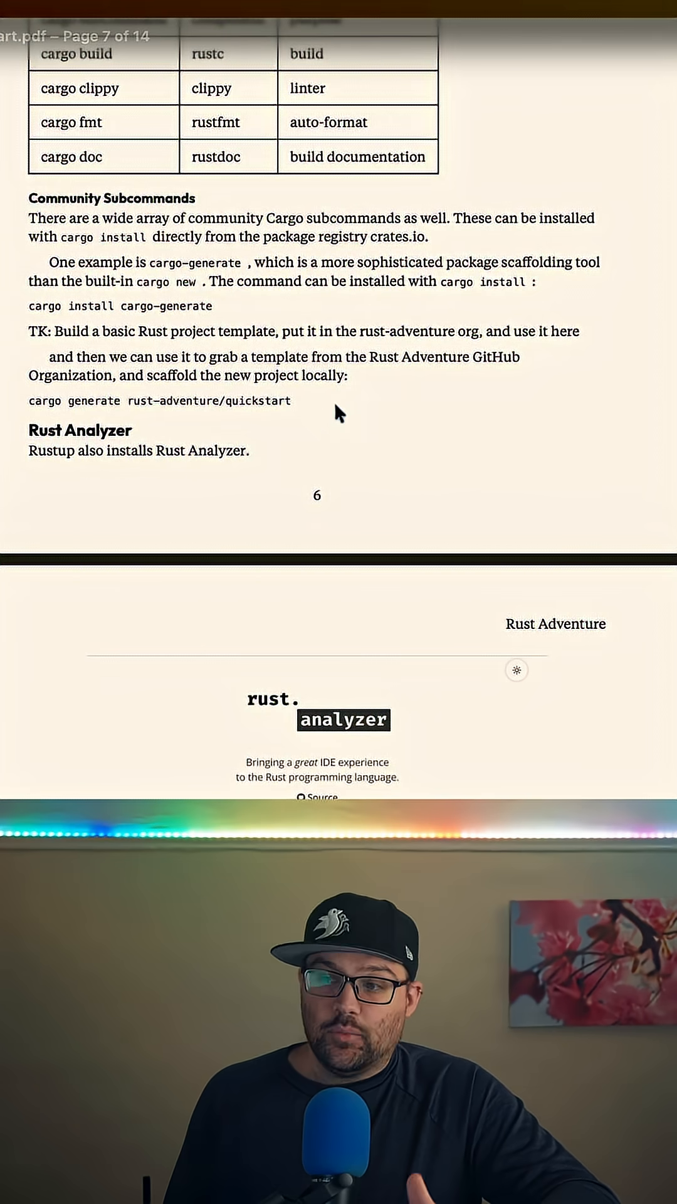
{"action": "scroll", "scroll_direction": "down", "scroll_amount": 3}
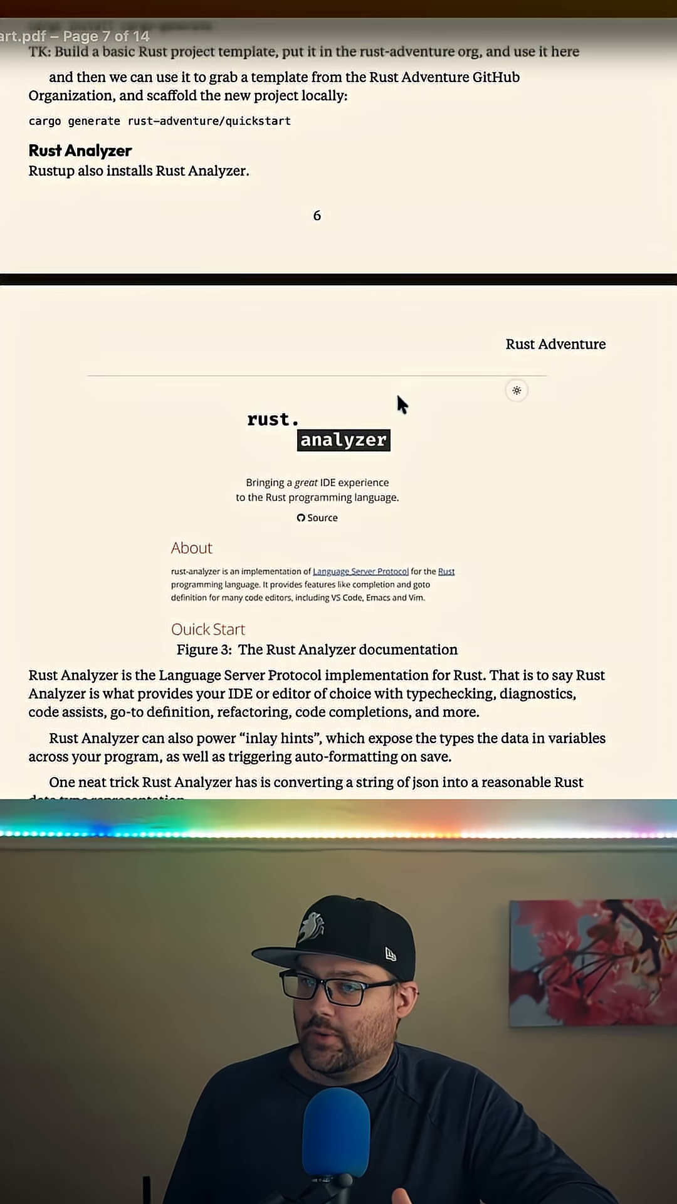
{"action": "scroll", "scroll_direction": "down", "scroll_amount": 3}
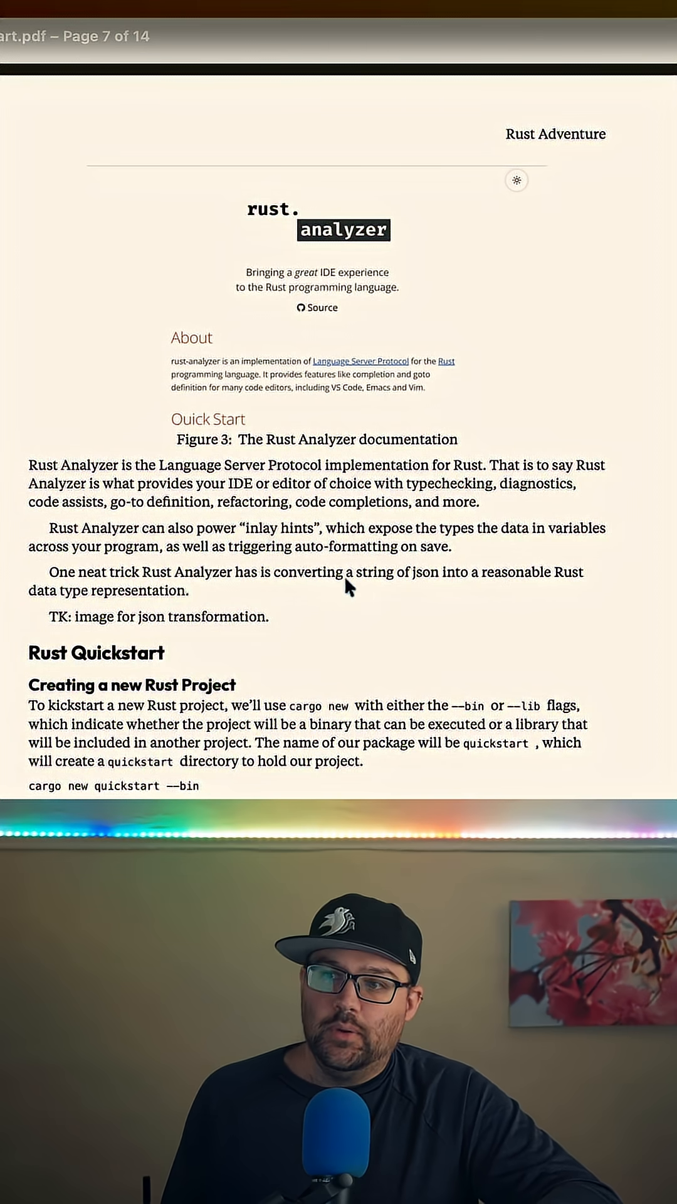
{"action": "mouse_move", "coordinate": [361, 605]}
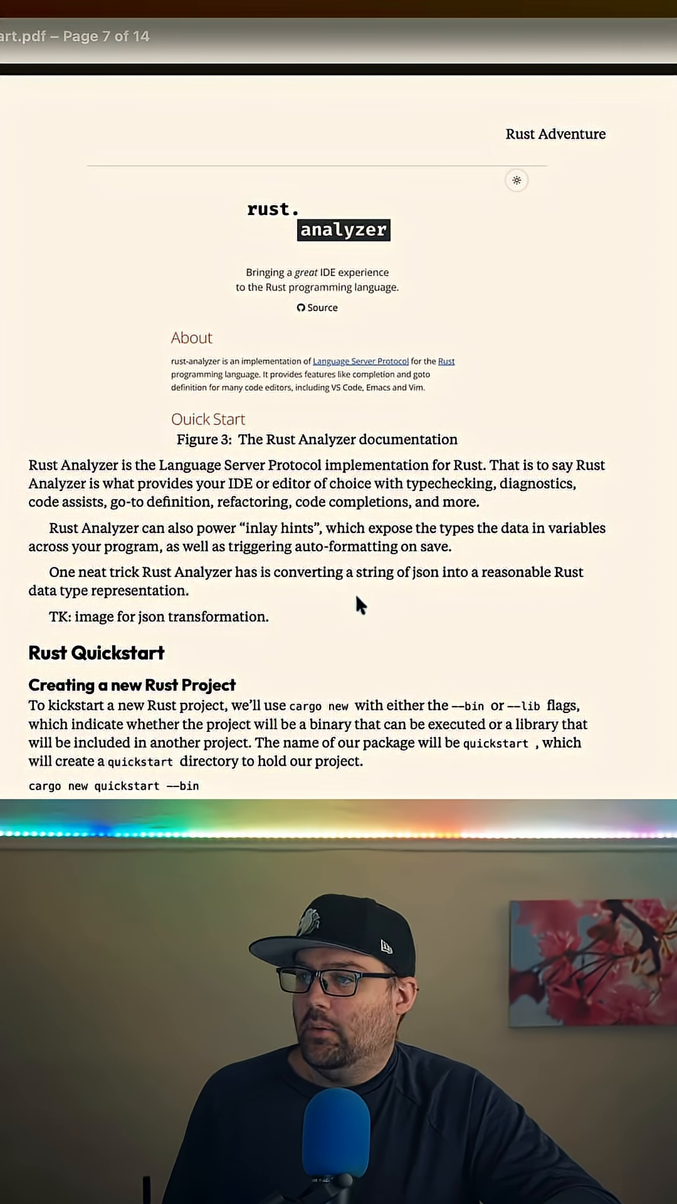
{"action": "mouse_move", "coordinate": [506, 549]}
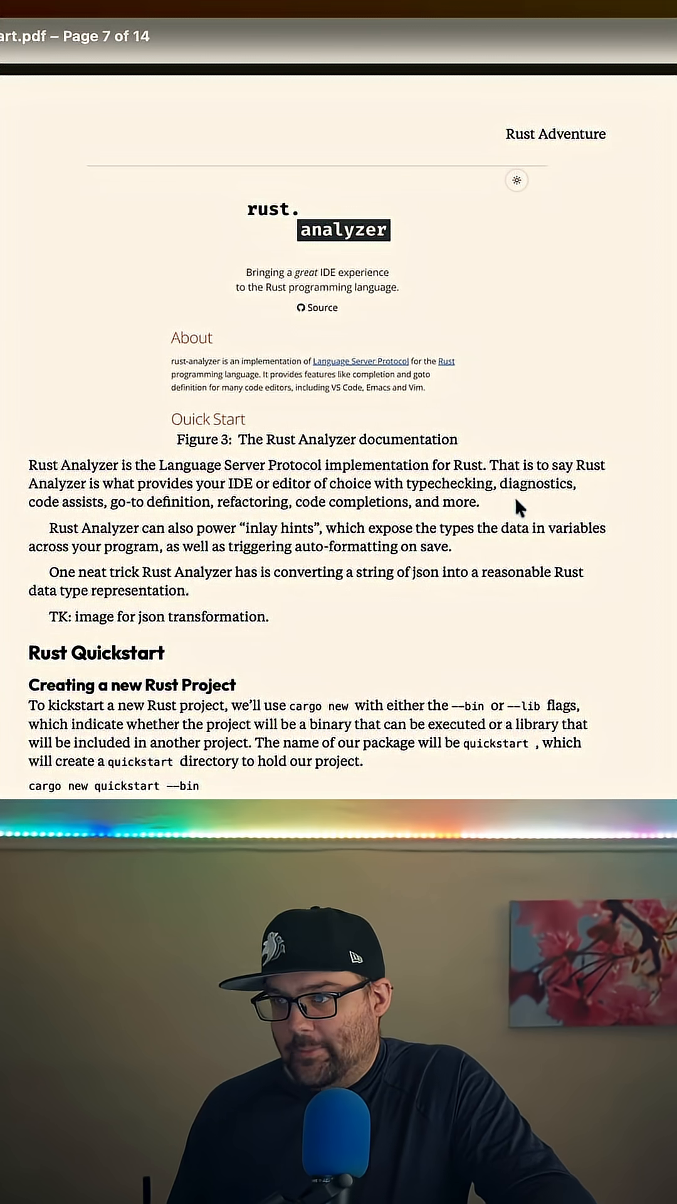
{"action": "scroll", "scroll_direction": "down", "scroll_amount": 3}
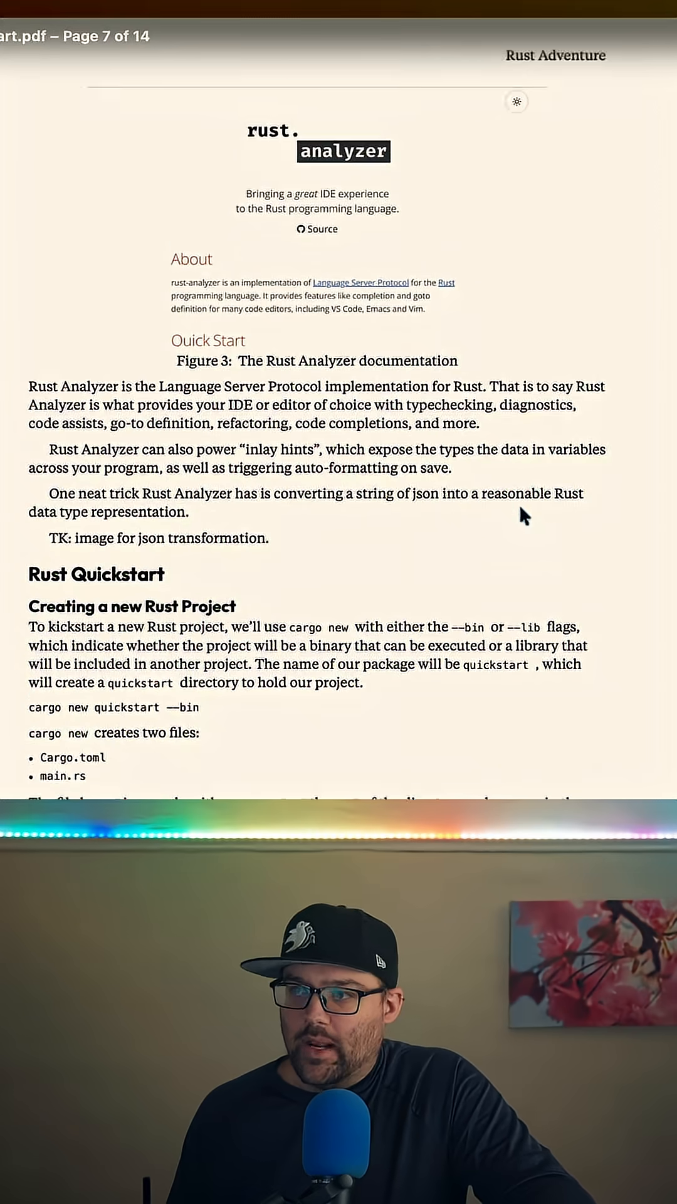
{"action": "scroll", "scroll_direction": "down", "scroll_amount": 3}
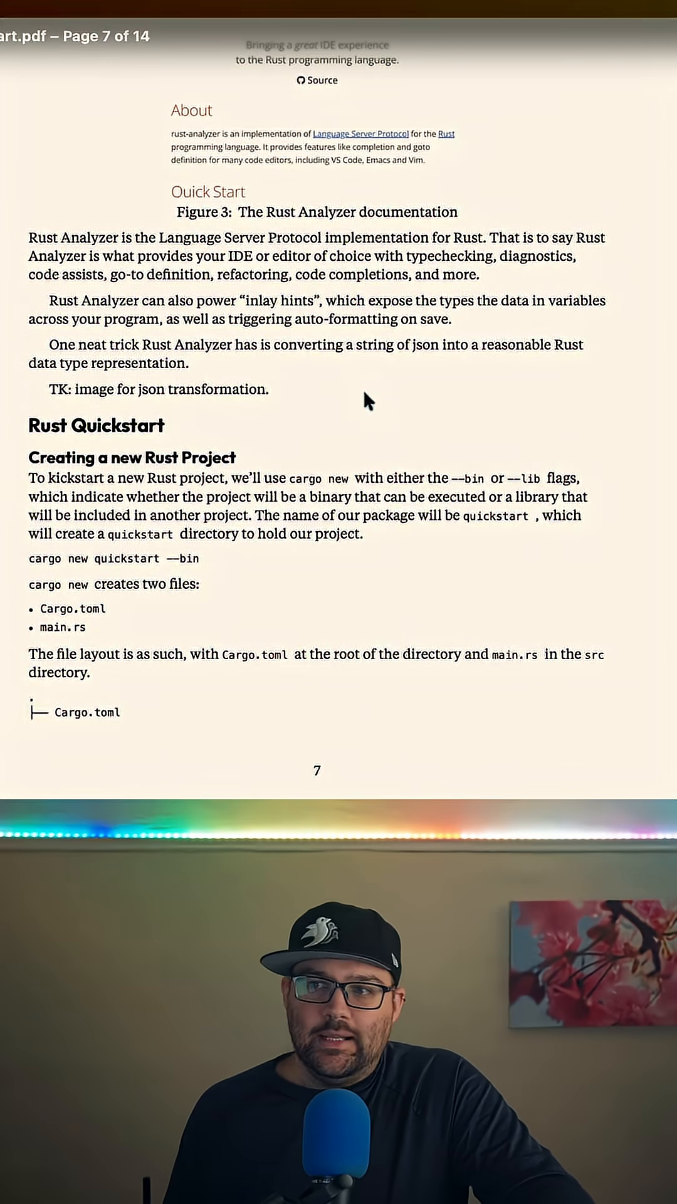